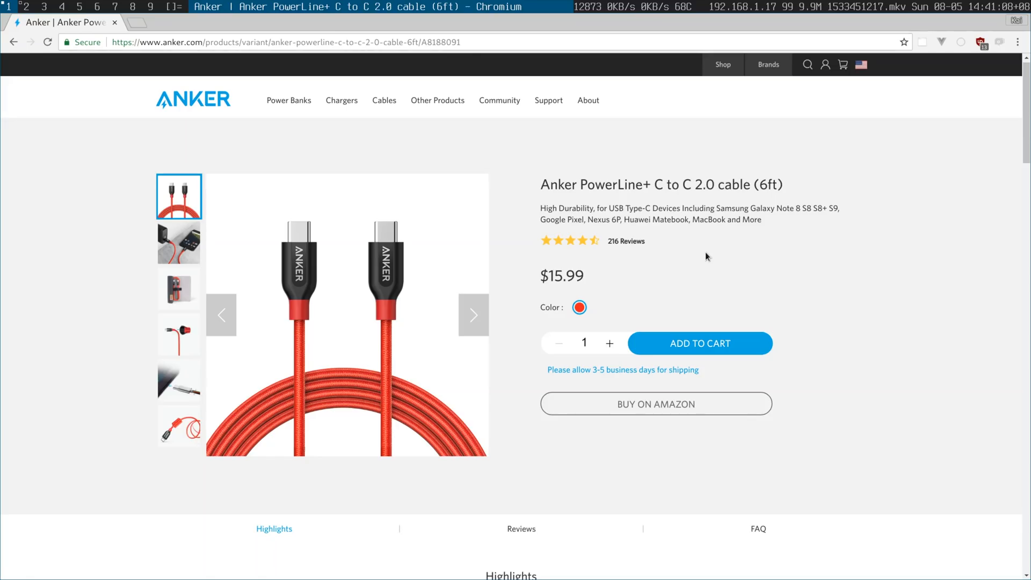
scroll(down, 3)
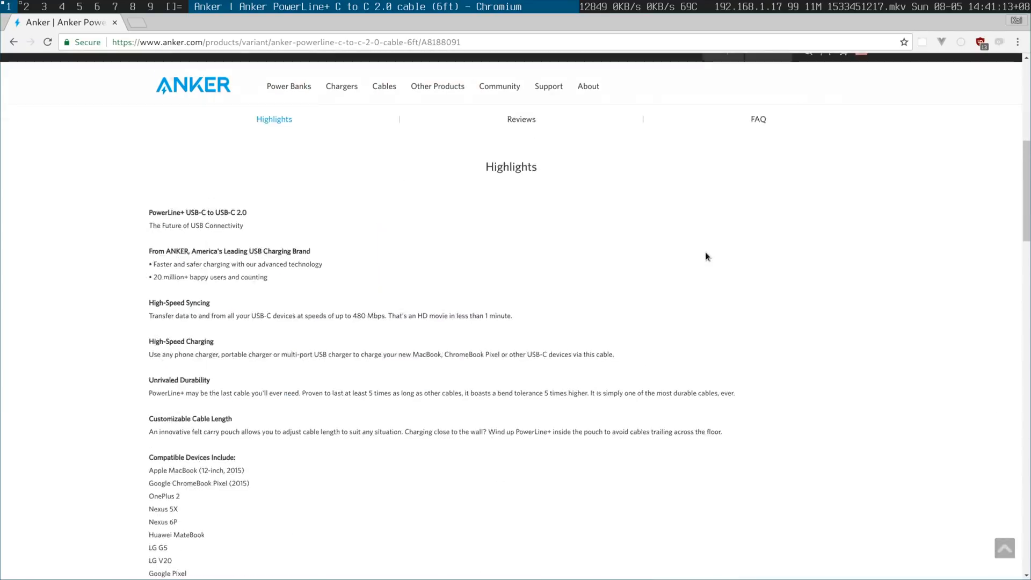
scroll(down, 3)
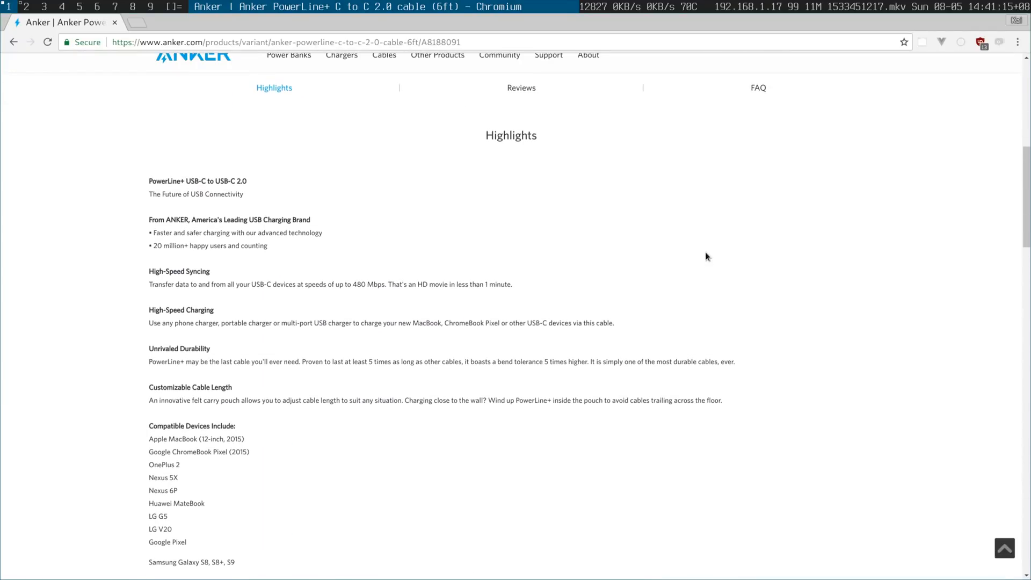